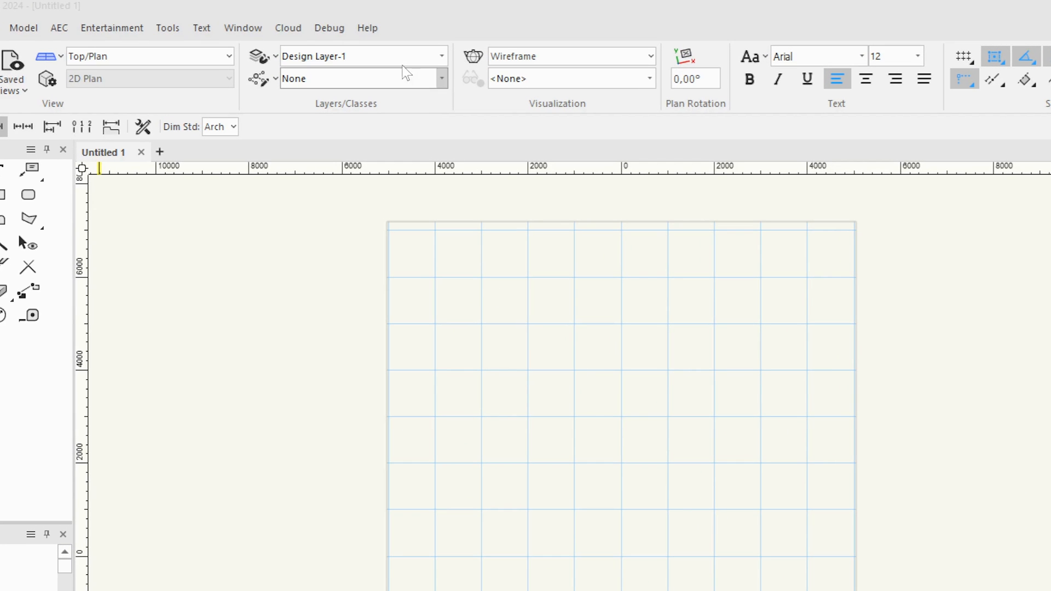
Step: Install Export to Soundvision from the Entertainment partner plugins and relaunch Vectorworks
{"action": "left_click", "coordinate": [368, 28]}
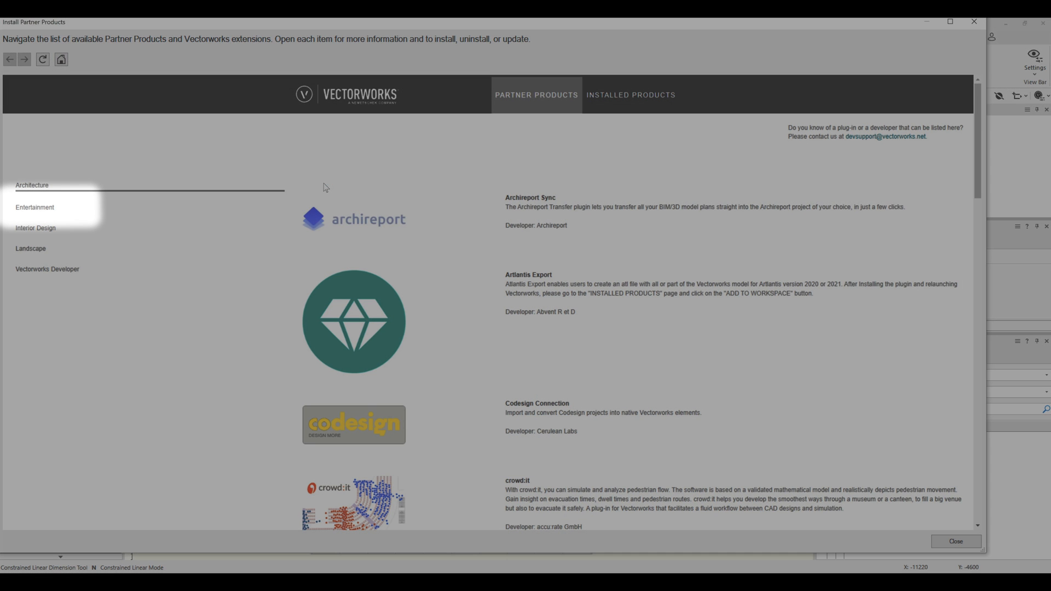
{"action": "left_click", "coordinate": [35, 207]}
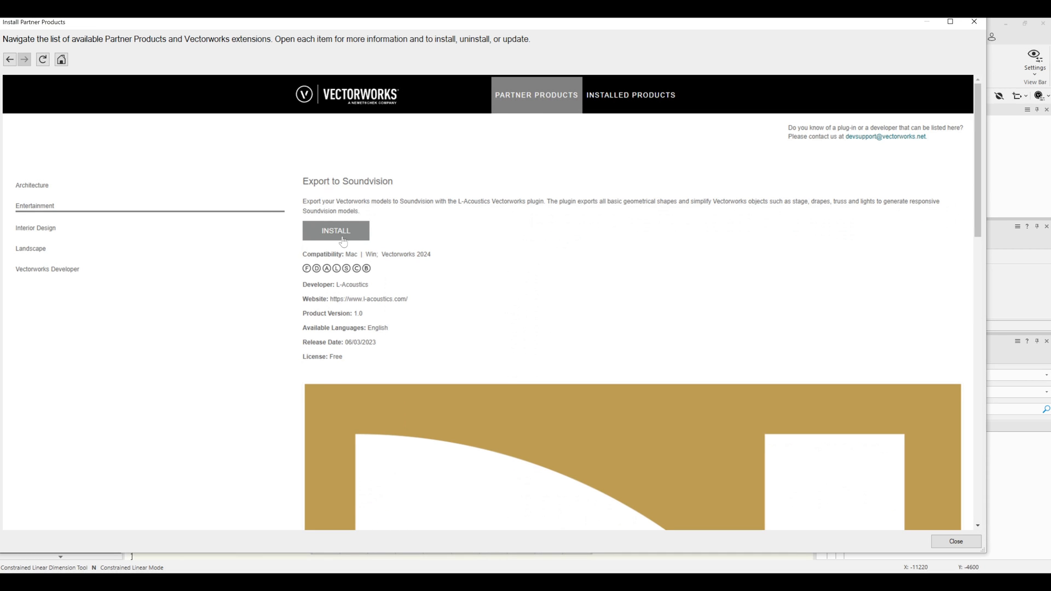
{"action": "left_click", "coordinate": [335, 231]}
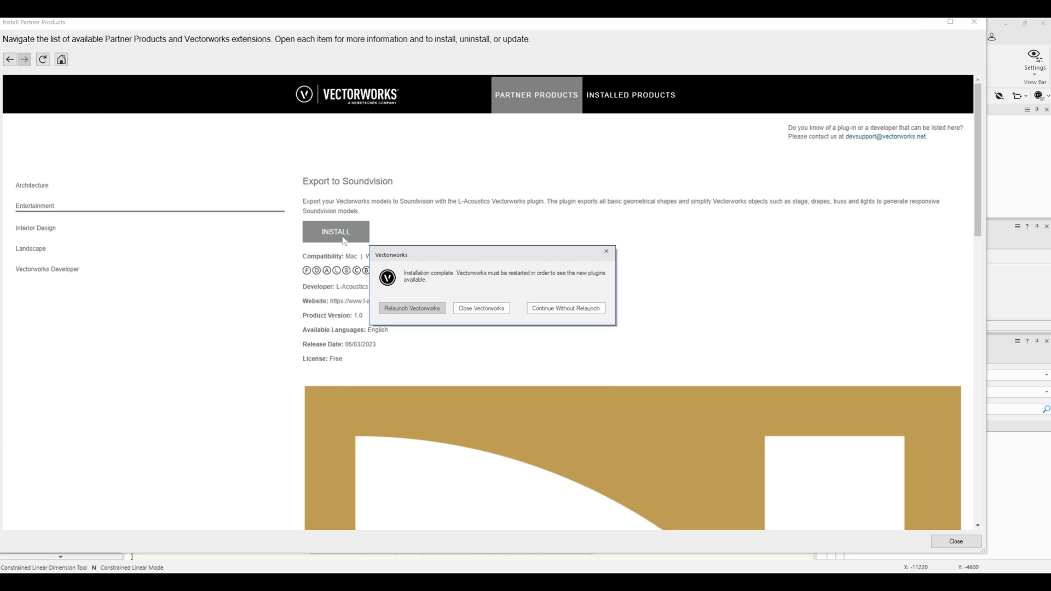
{"action": "left_click", "coordinate": [565, 309]}
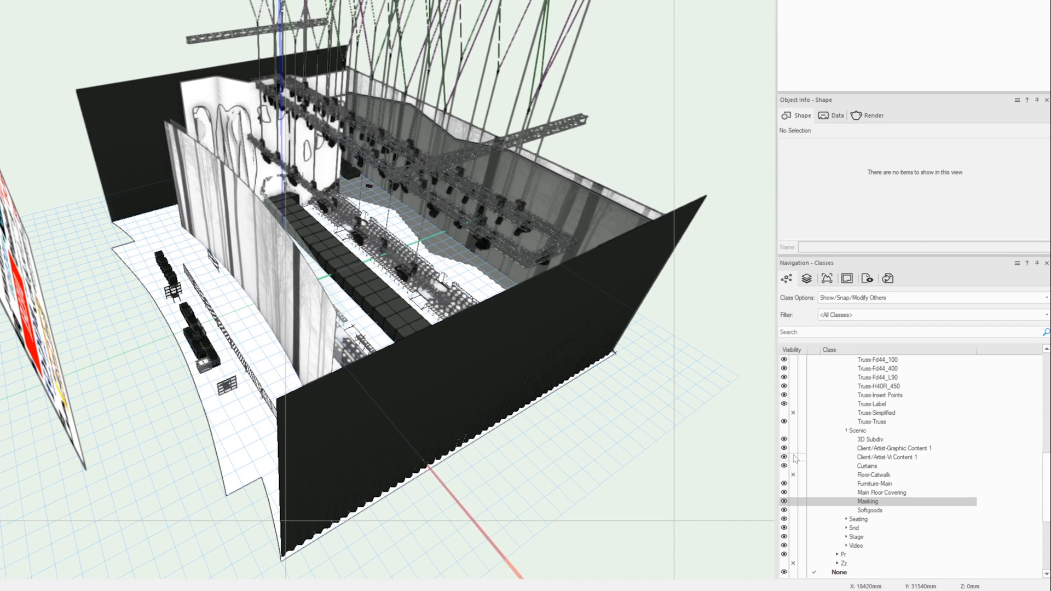
Step: Hide a scenic class in the Navigation Classes palette so only export classes stay visible
{"action": "left_click", "coordinate": [887, 457]}
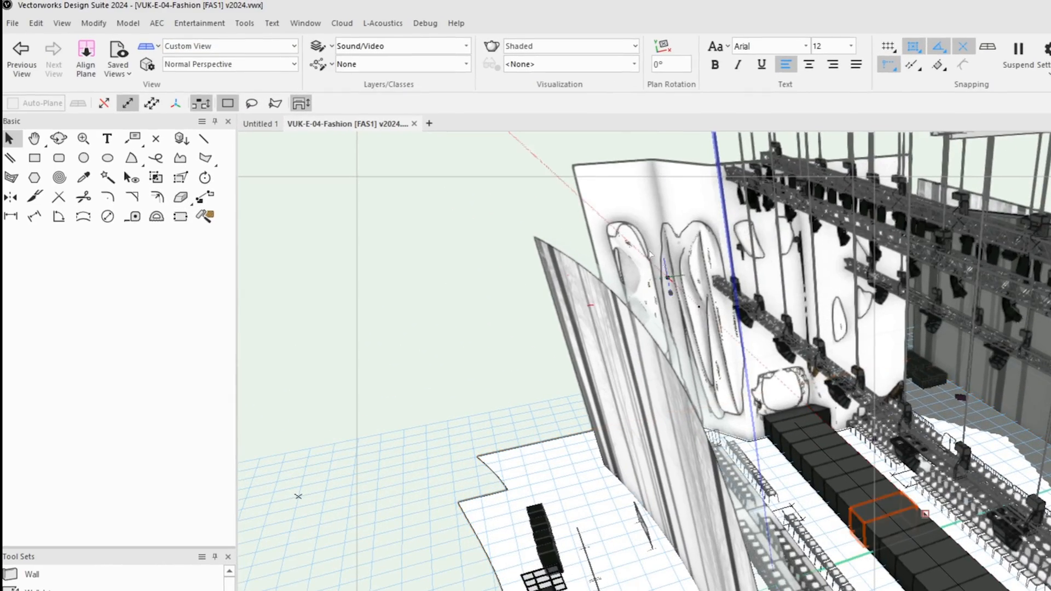
Step: Launch Export to Soundvision from the L-Acoustics menu for the venue model
{"action": "left_click", "coordinate": [382, 23]}
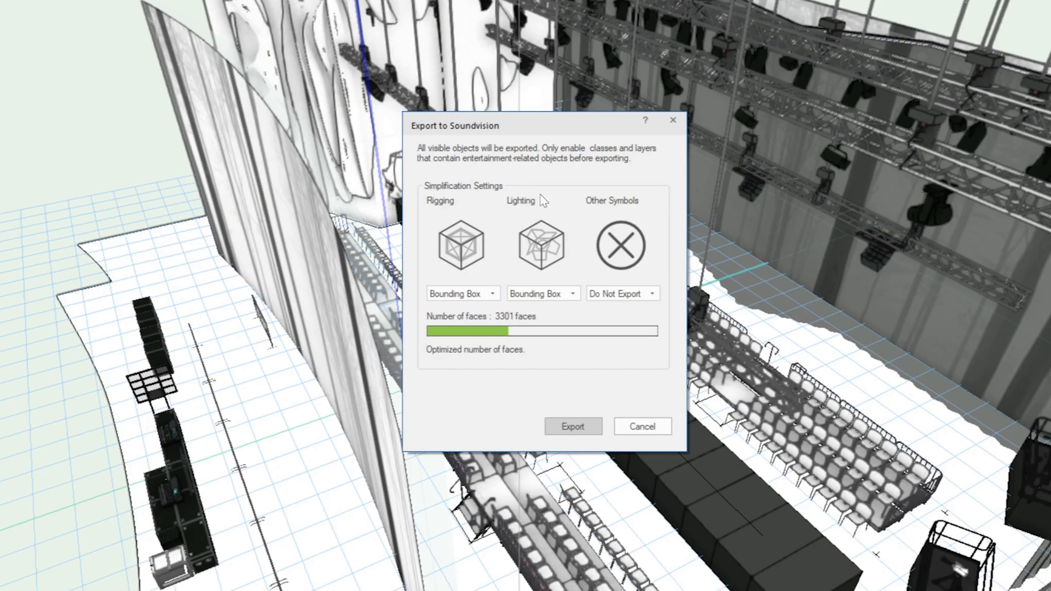
{"action": "mouse_move", "coordinate": [557, 205]}
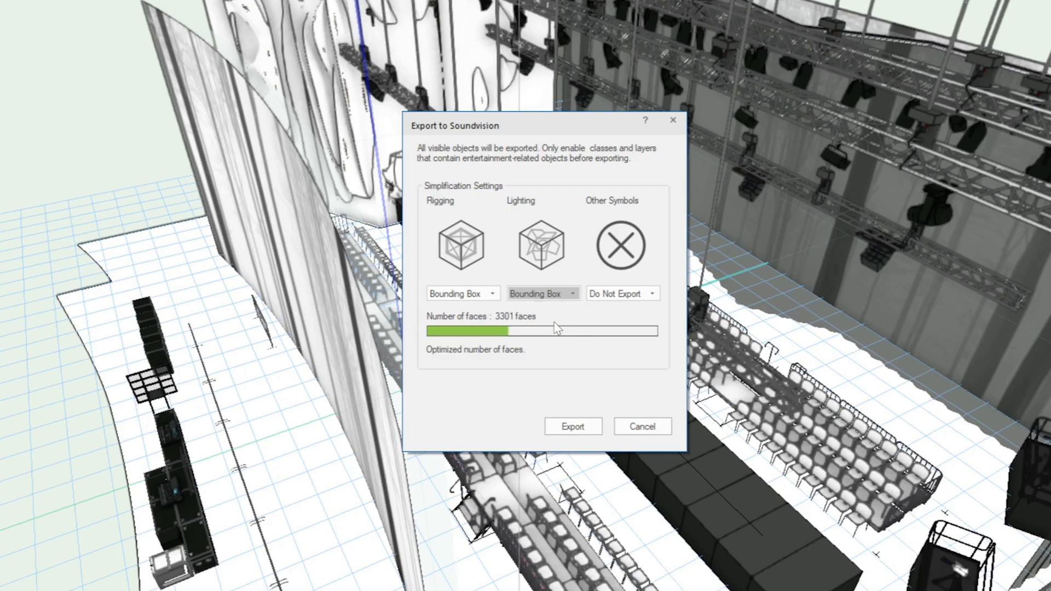
Step: Set Lighting and Other Symbols to Bounding Box (3817 faces) and start the export
{"action": "left_click", "coordinate": [542, 294]}
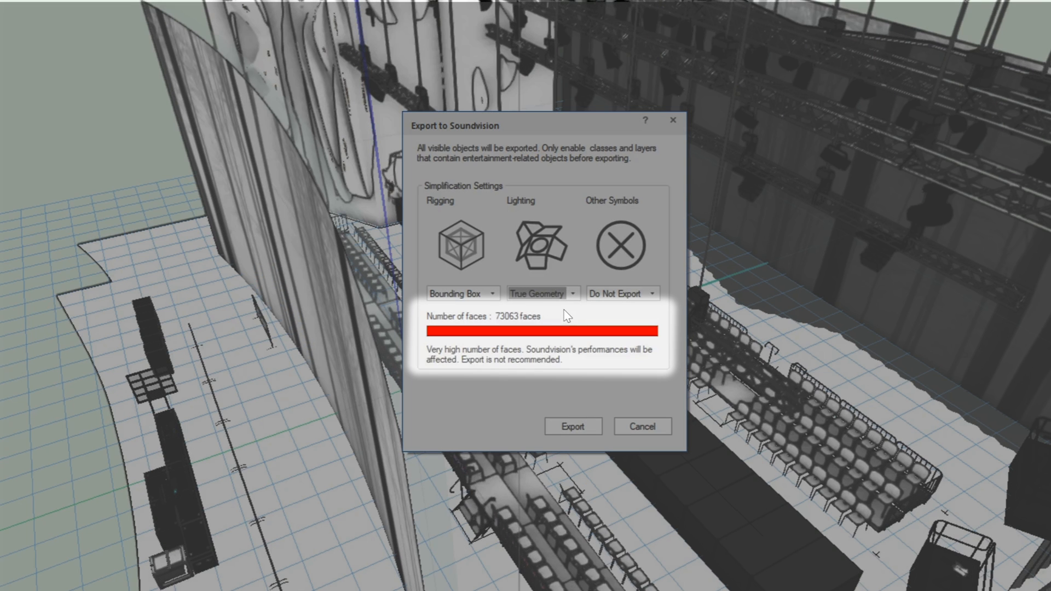
{"action": "left_click", "coordinate": [572, 293]}
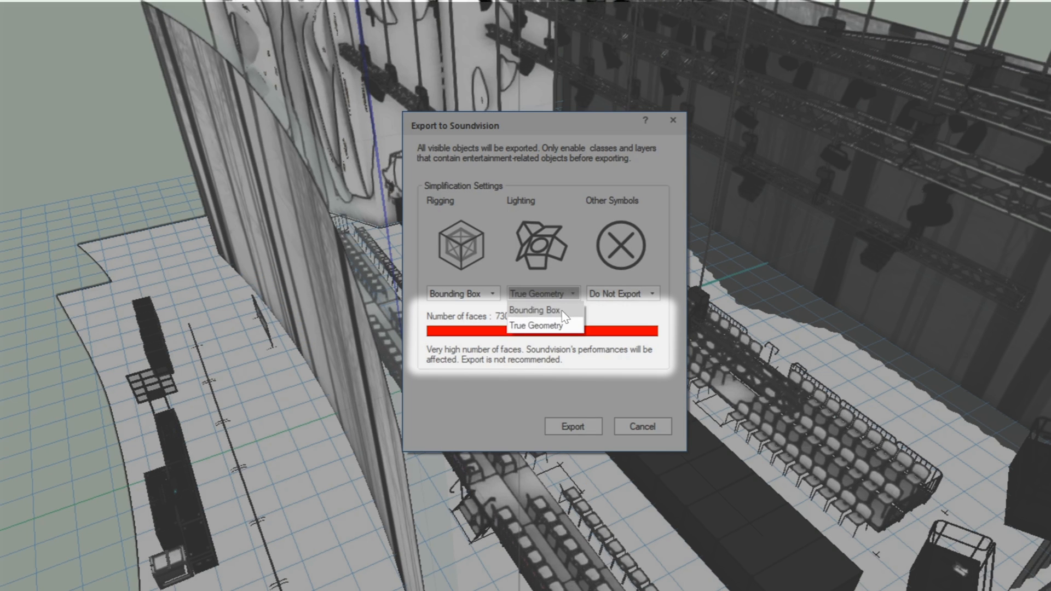
{"action": "left_click", "coordinate": [535, 309]}
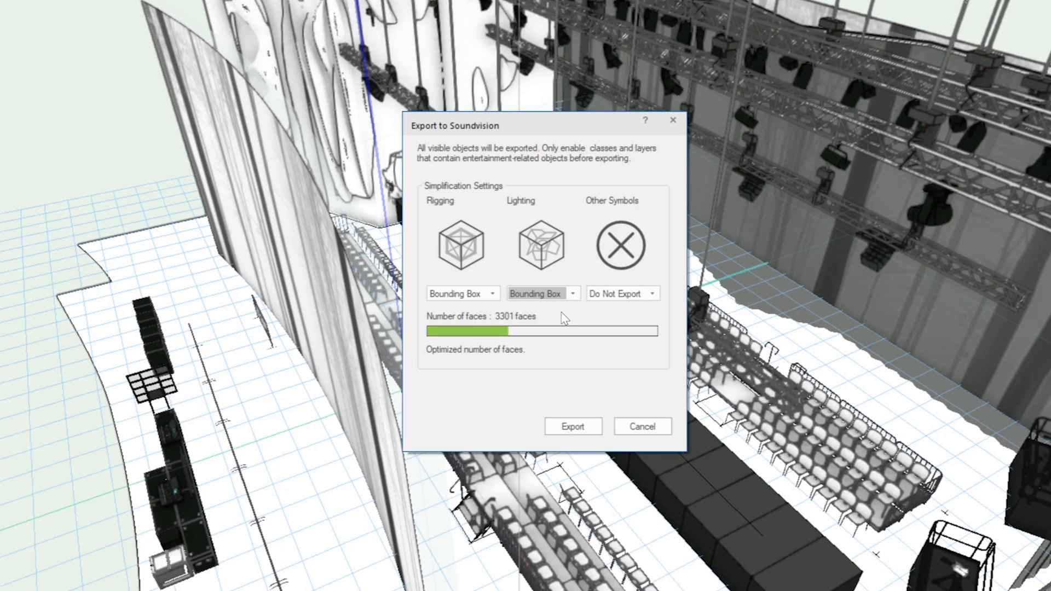
{"action": "left_click", "coordinate": [649, 294]}
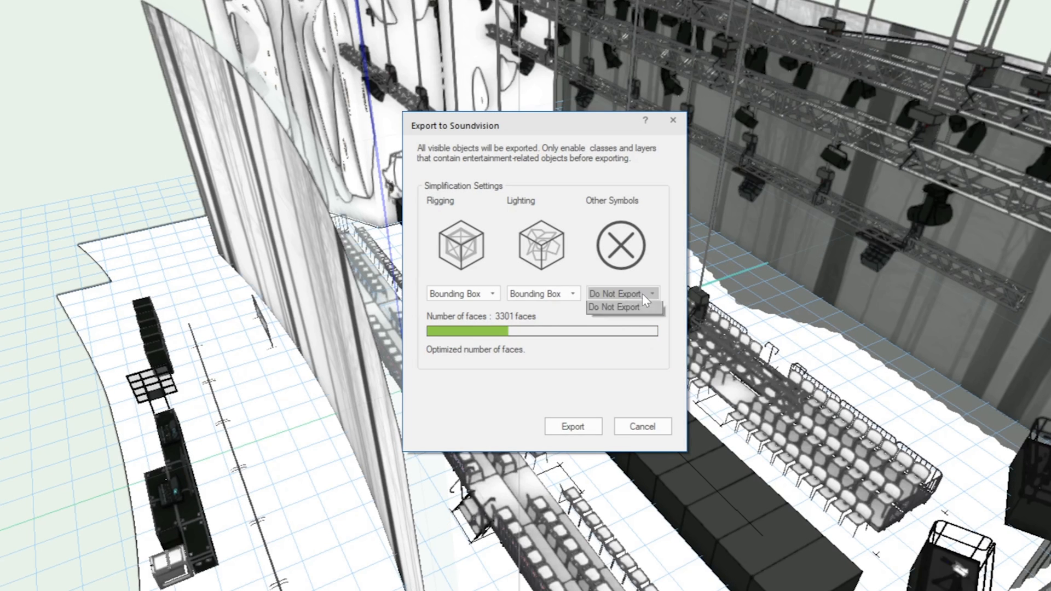
{"action": "left_click", "coordinate": [613, 307]}
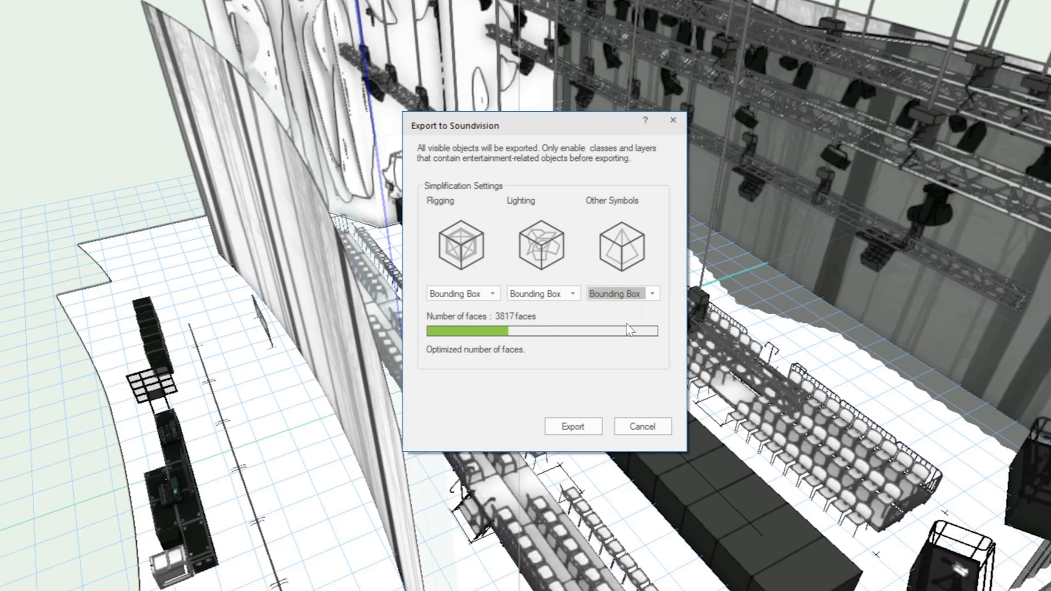
{"action": "mouse_move", "coordinate": [603, 315]}
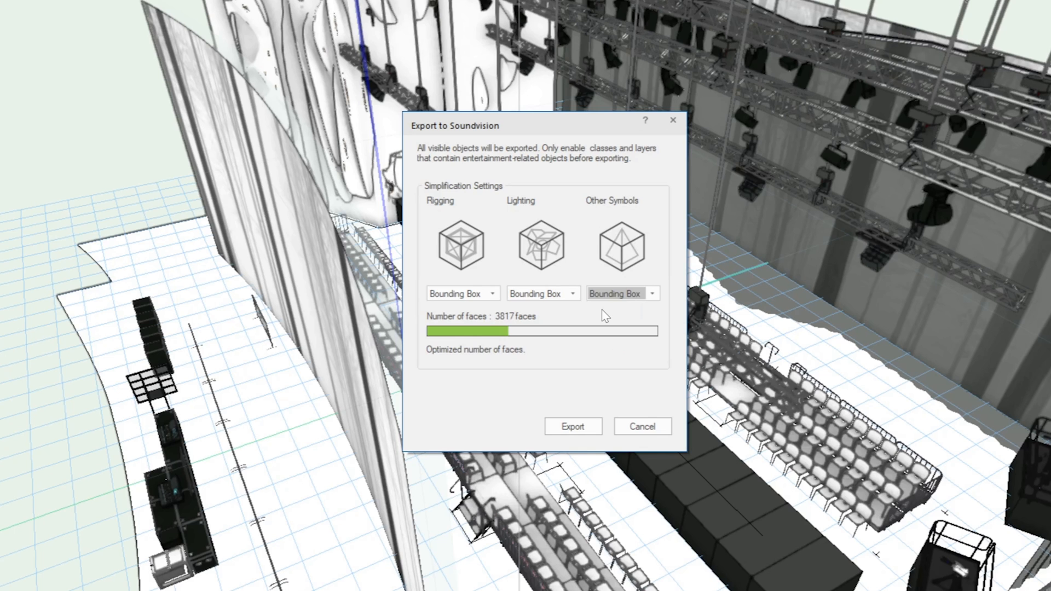
{"action": "left_click", "coordinate": [571, 426]}
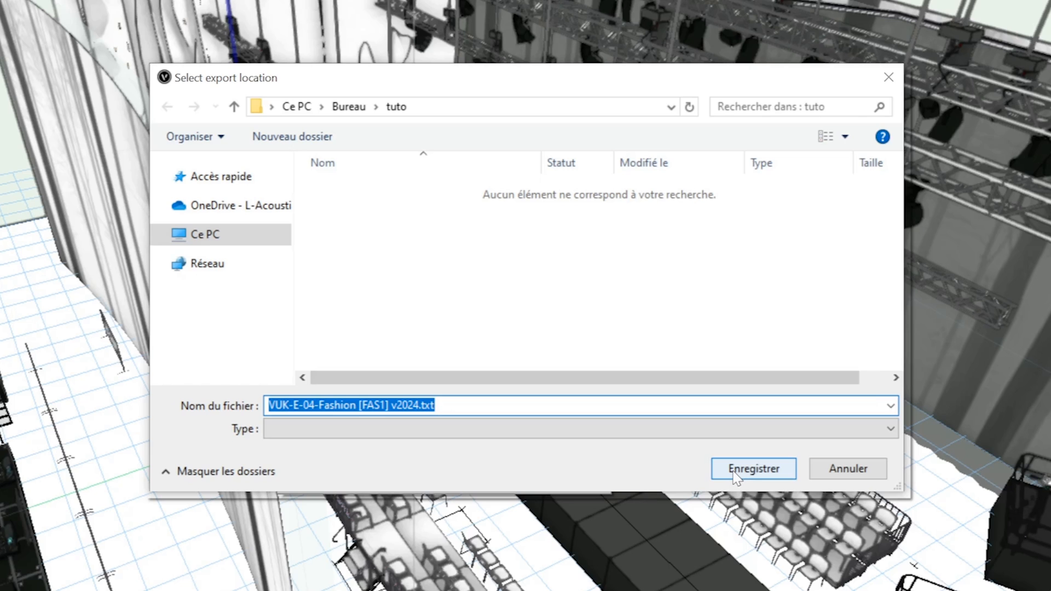
Step: Save the Soundvision export text file into the Bureau > tuto folder
{"action": "left_click", "coordinate": [753, 469]}
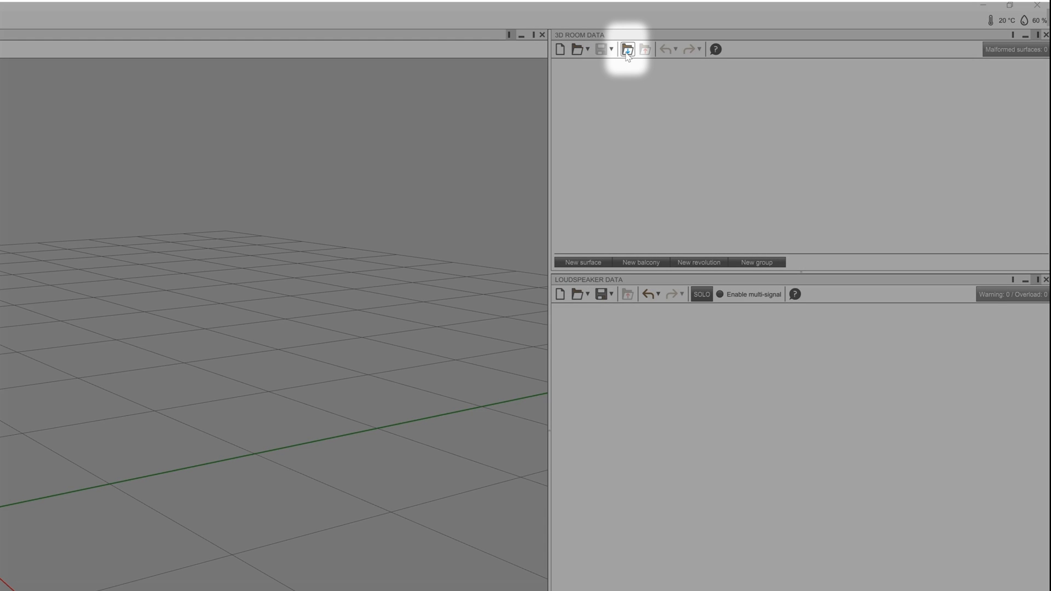
Step: Import VUK-E-04-Fashion [FAS1] v2024.txt as Soundvision's 3D room data
{"action": "left_click", "coordinate": [628, 49]}
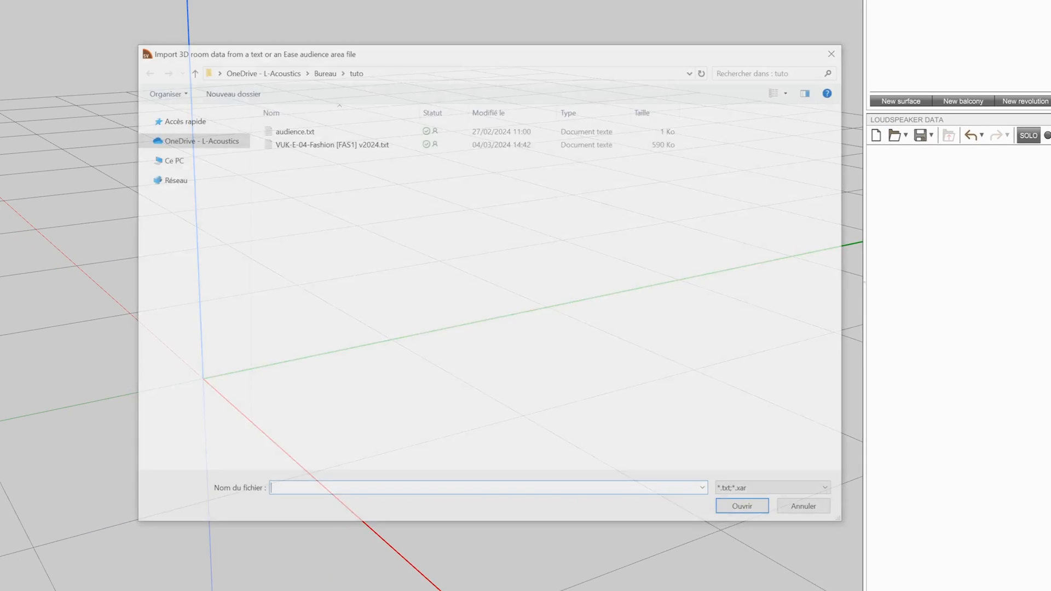
{"action": "left_click", "coordinate": [330, 144]}
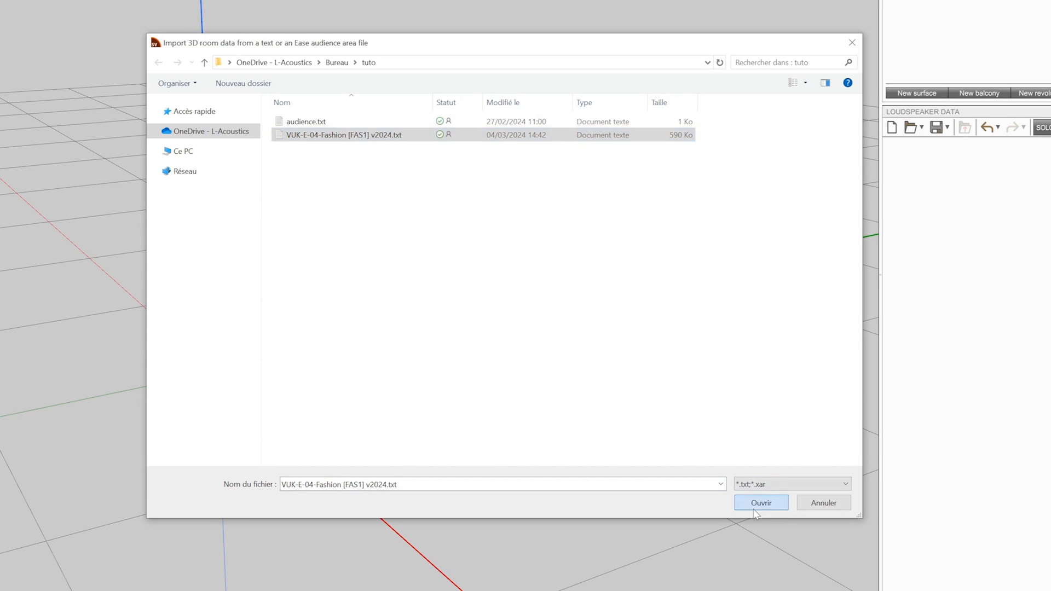
{"action": "left_click", "coordinate": [761, 503]}
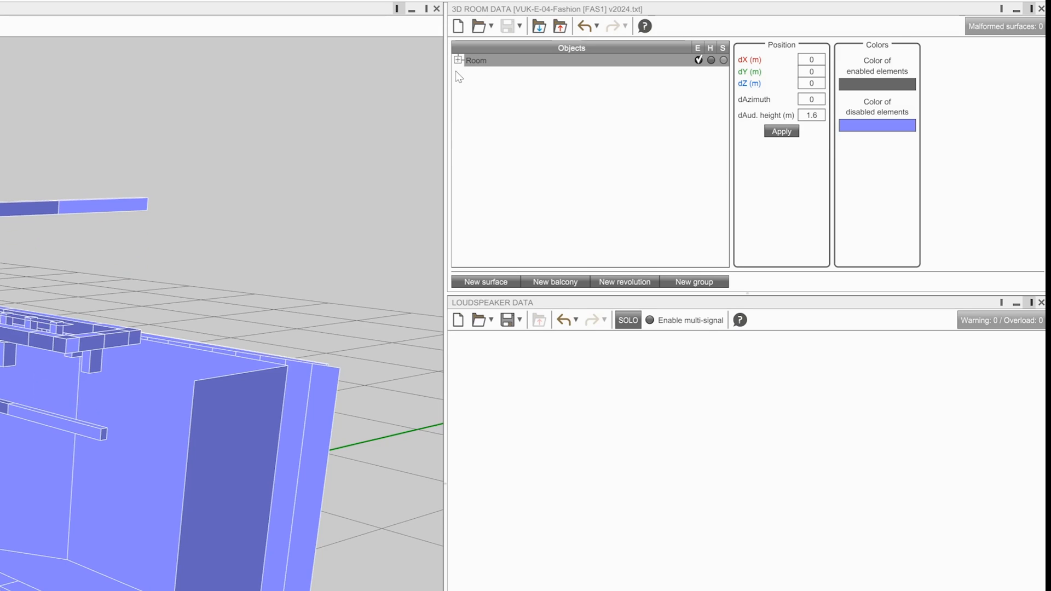
Step: Expand the Room tree to show its Floor, Seating, Stage, Scenic, Rigging and Lighting groups
{"action": "left_click", "coordinate": [458, 59]}
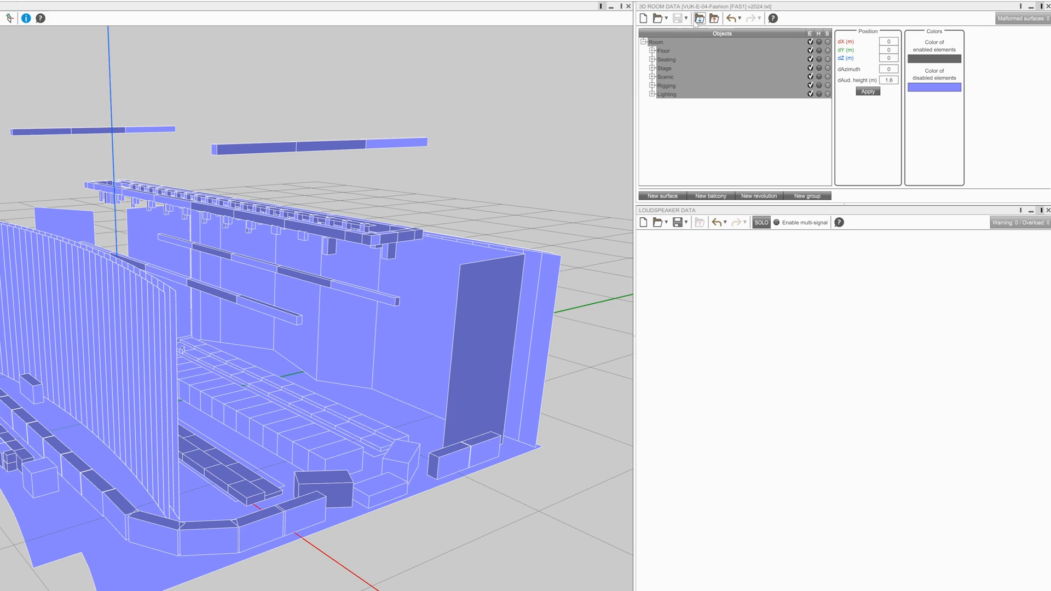
{"action": "left_click", "coordinate": [700, 19]}
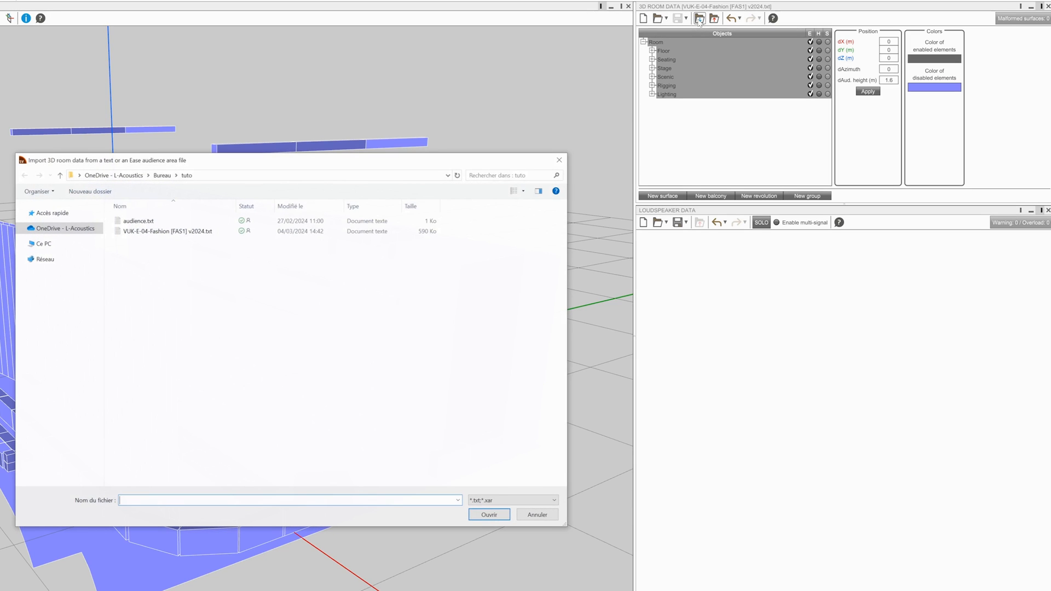
Step: Import audience.txt into the current room as a new Surface and select it
{"action": "left_click", "coordinate": [138, 220]}
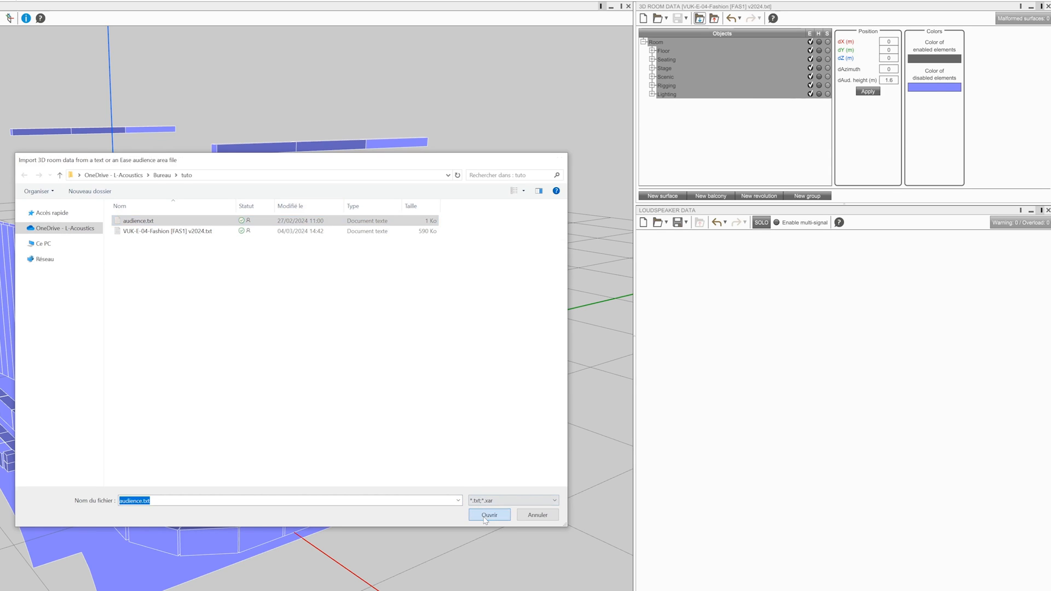
{"action": "left_click", "coordinate": [490, 514]}
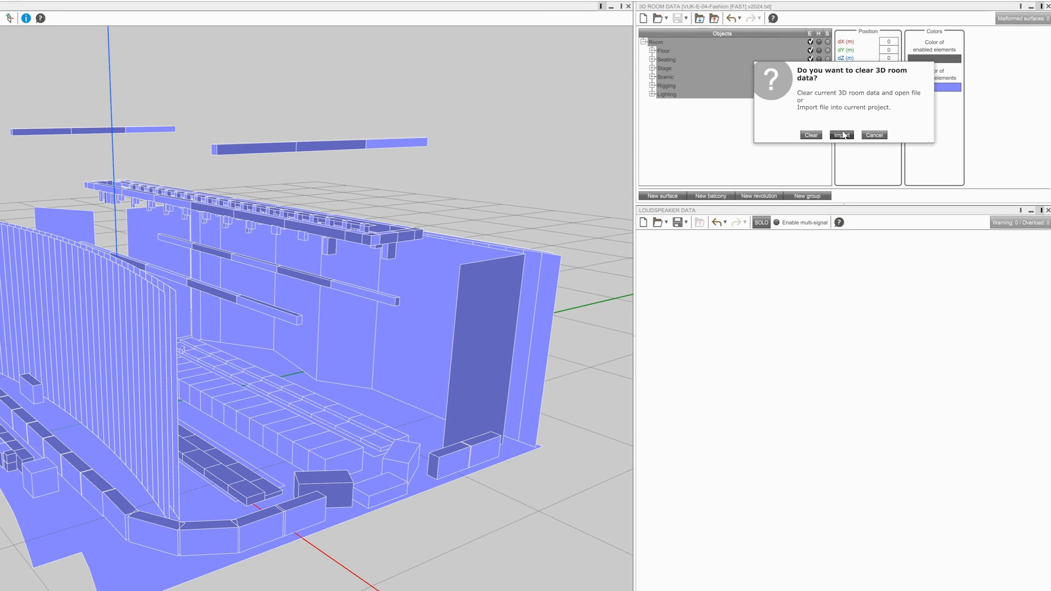
{"action": "left_click", "coordinate": [841, 134]}
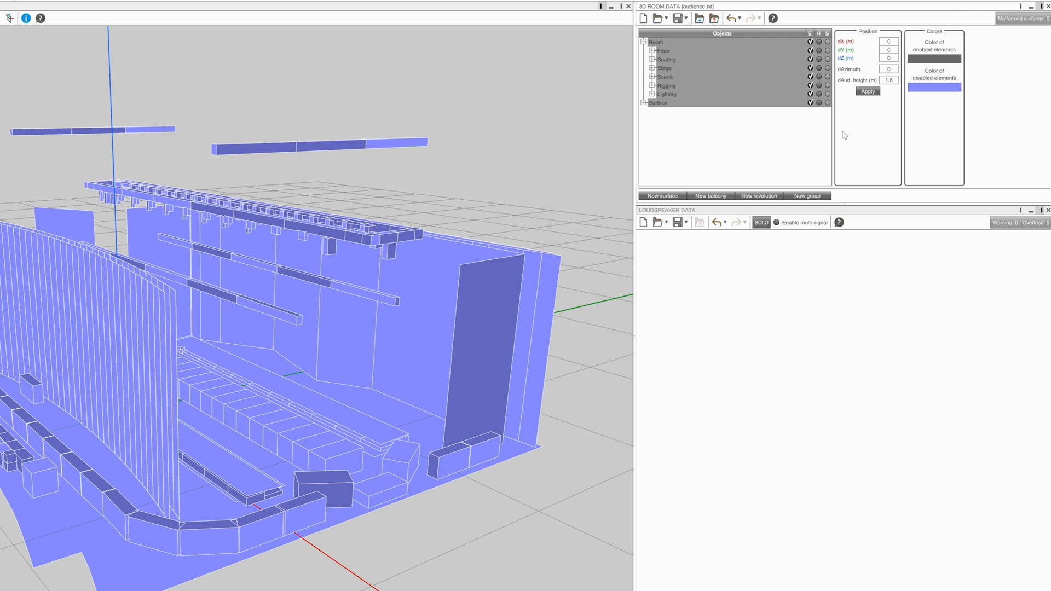
{"action": "left_click", "coordinate": [658, 103]}
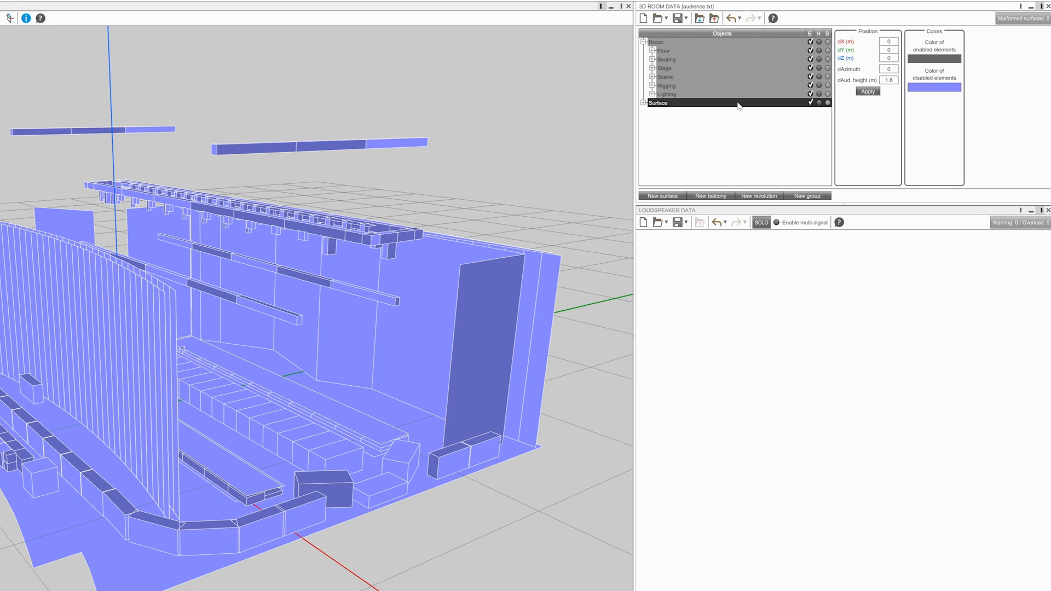